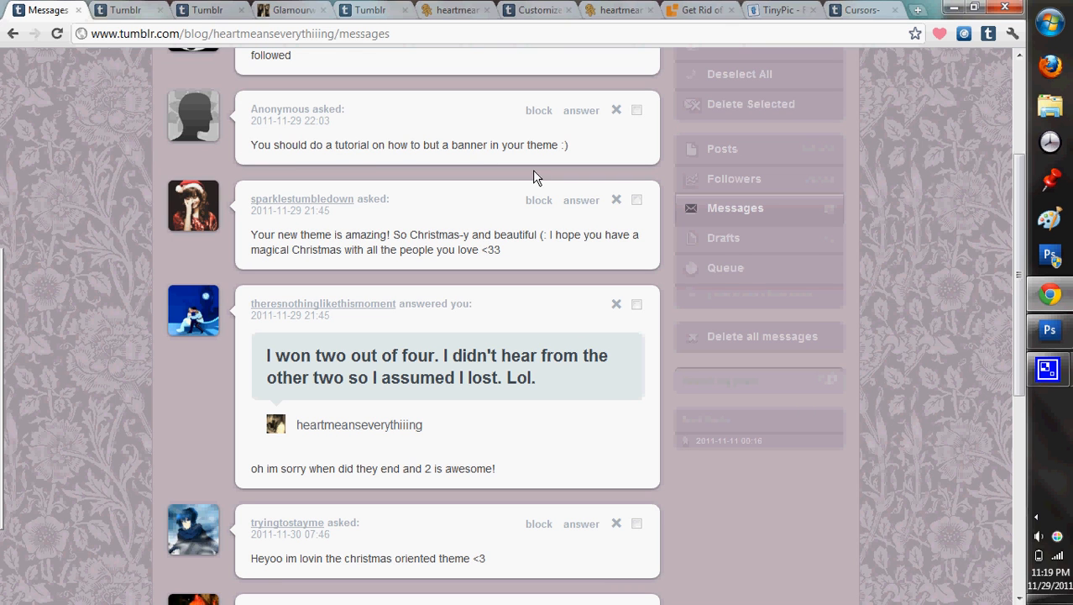
mouse_move(448, 7)
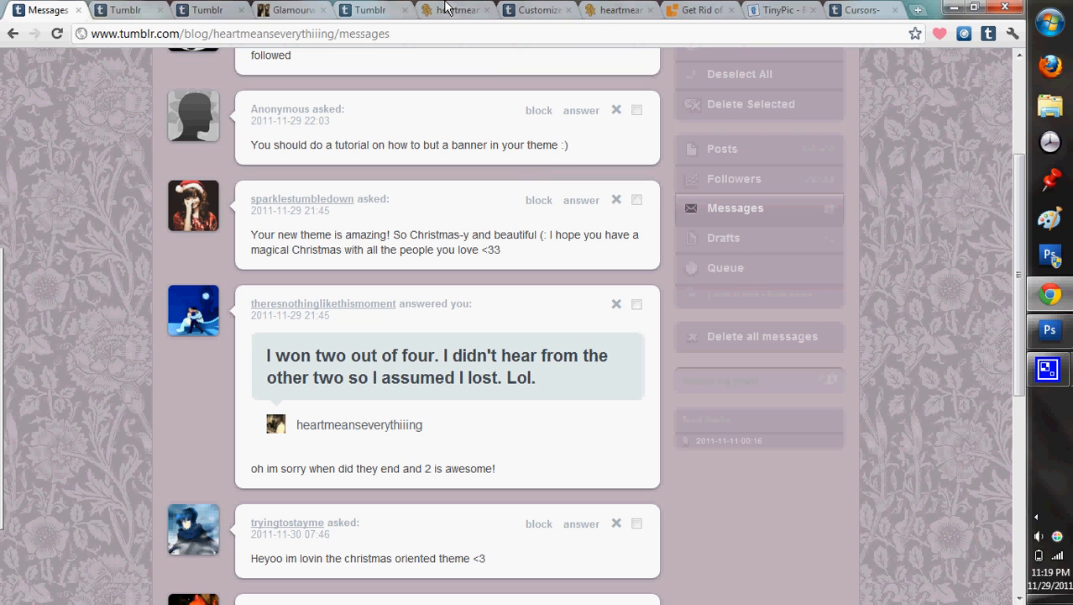
mouse_move(454, 9)
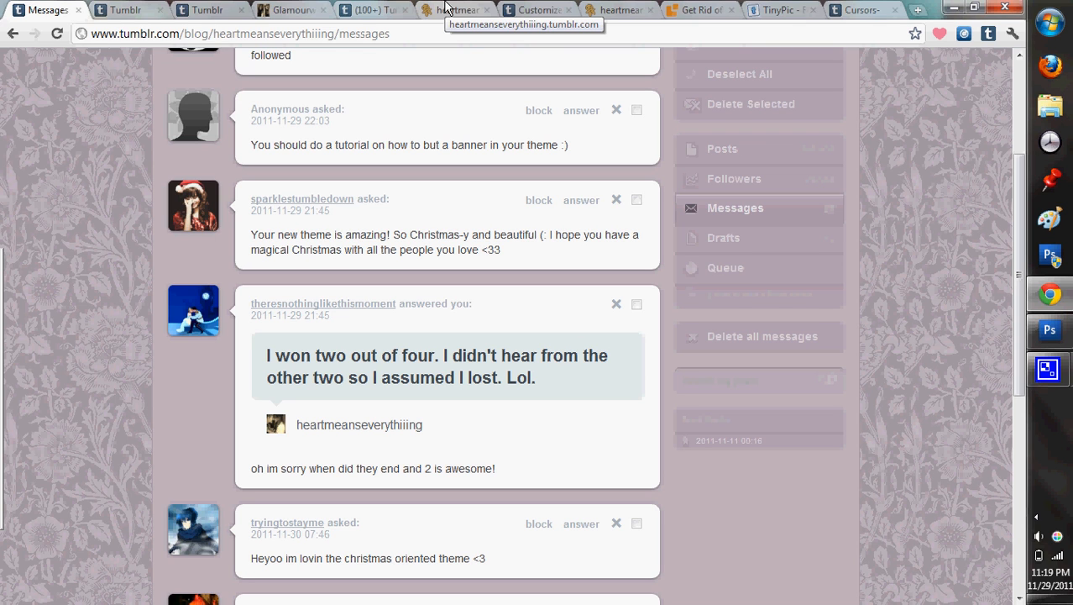
mouse_move(538, 10)
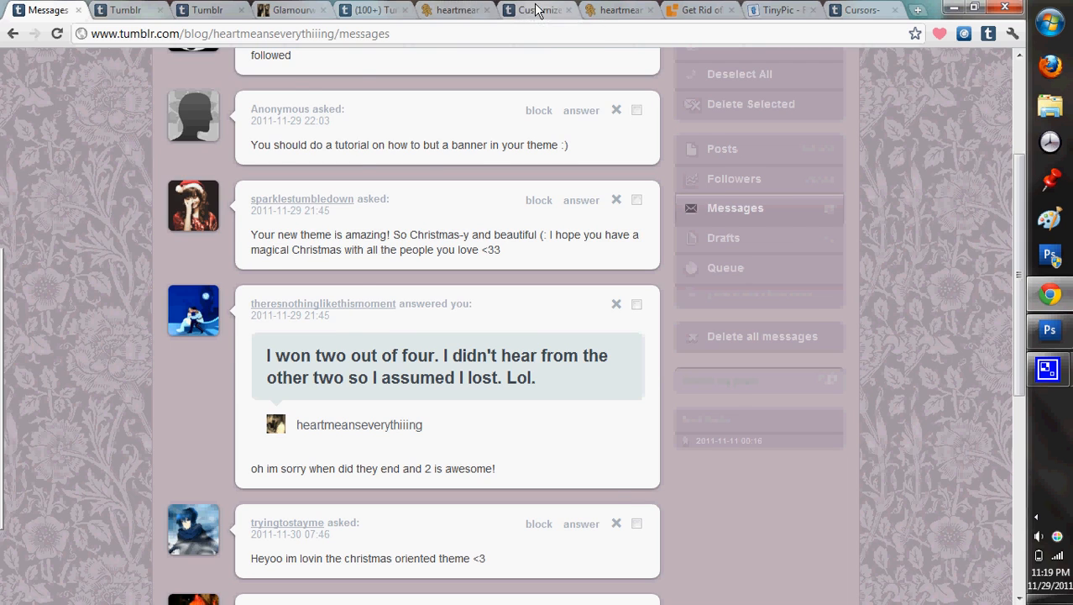
Go to the blog, then Customize, and open Edit HTML for the Custom theme.
left_click(453, 9)
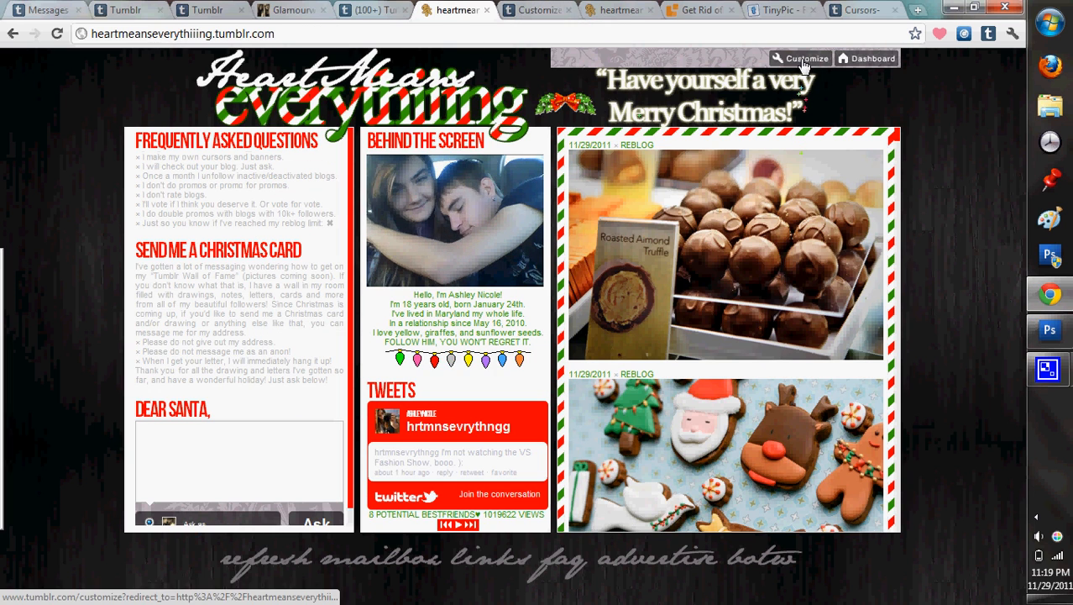
mouse_move(527, 9)
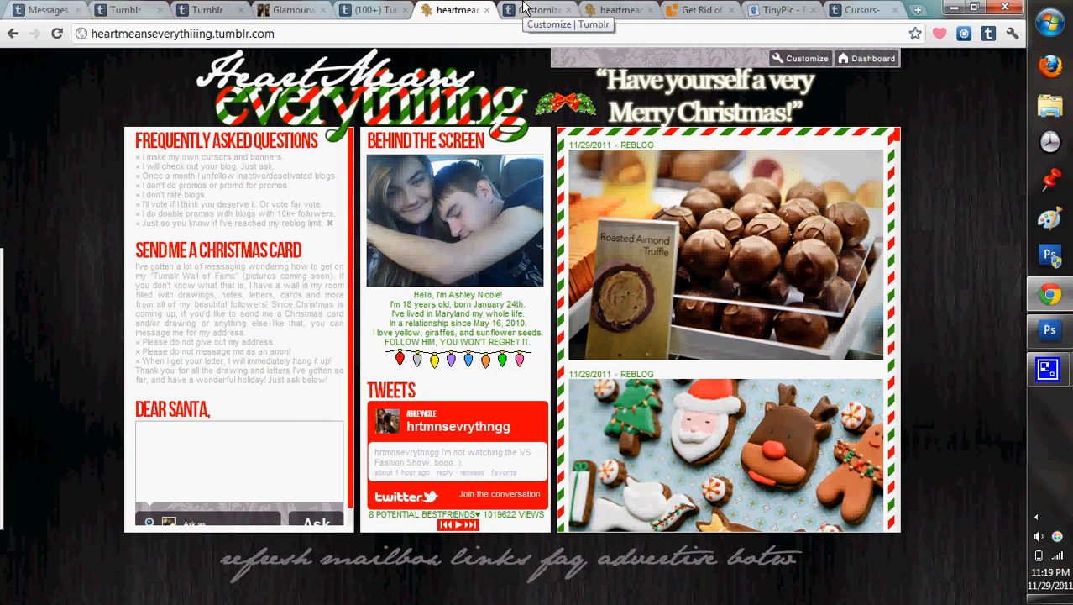
left_click(799, 58)
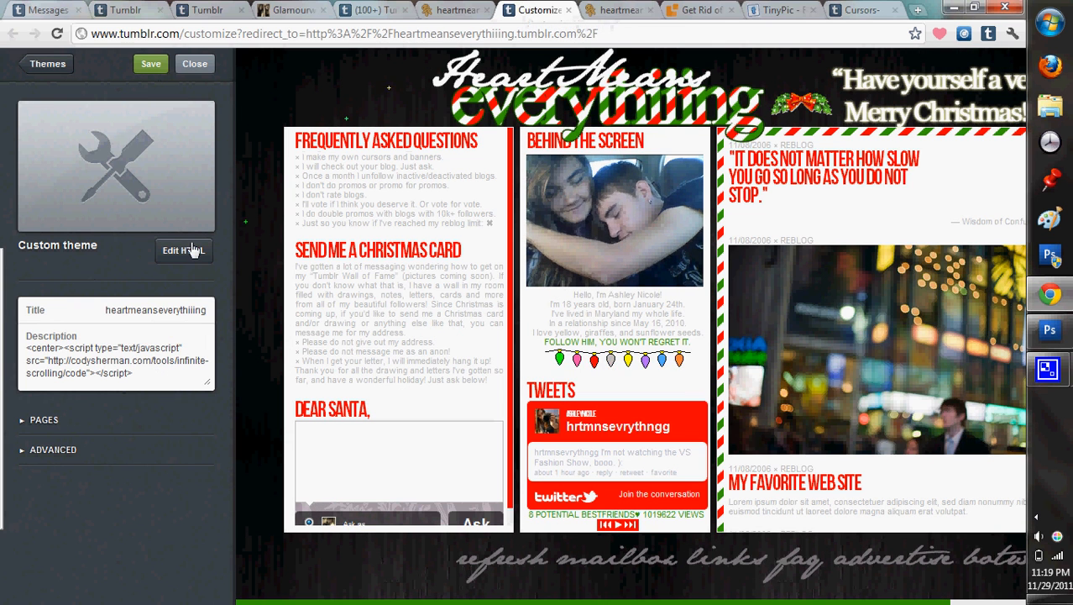
left_click(183, 250)
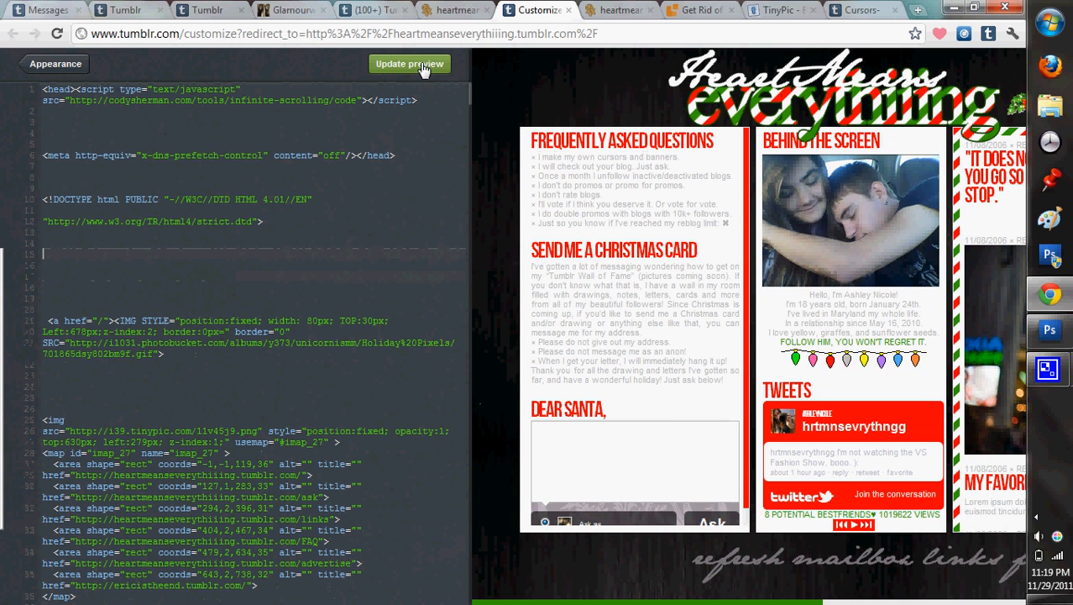
Insert a position:fixed IMG banner tag at line 16, then go to TinyPic's upload page.
left_click(410, 64)
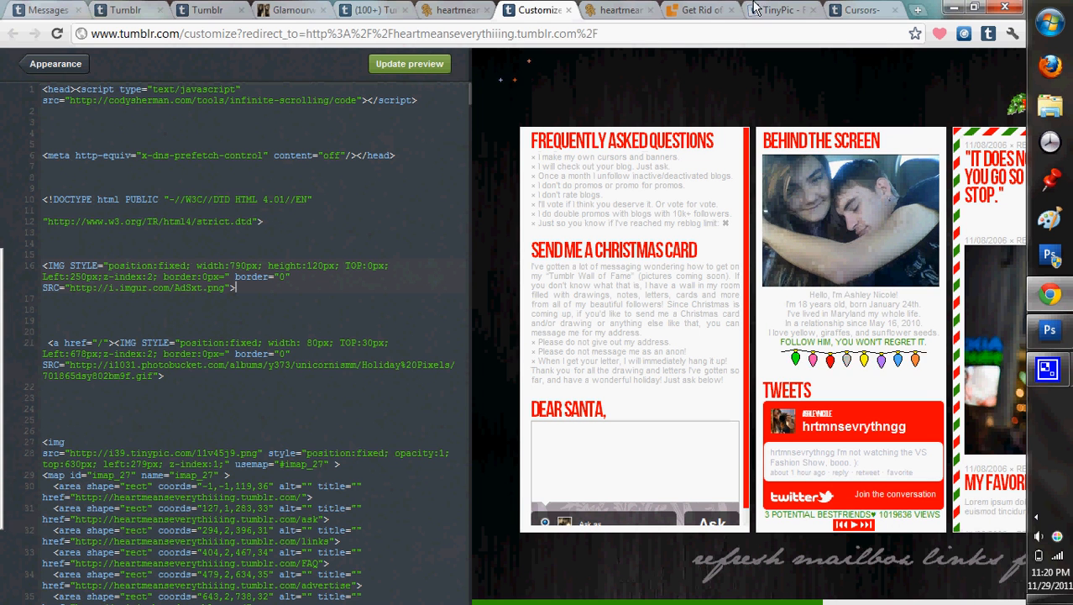
left_click(777, 9)
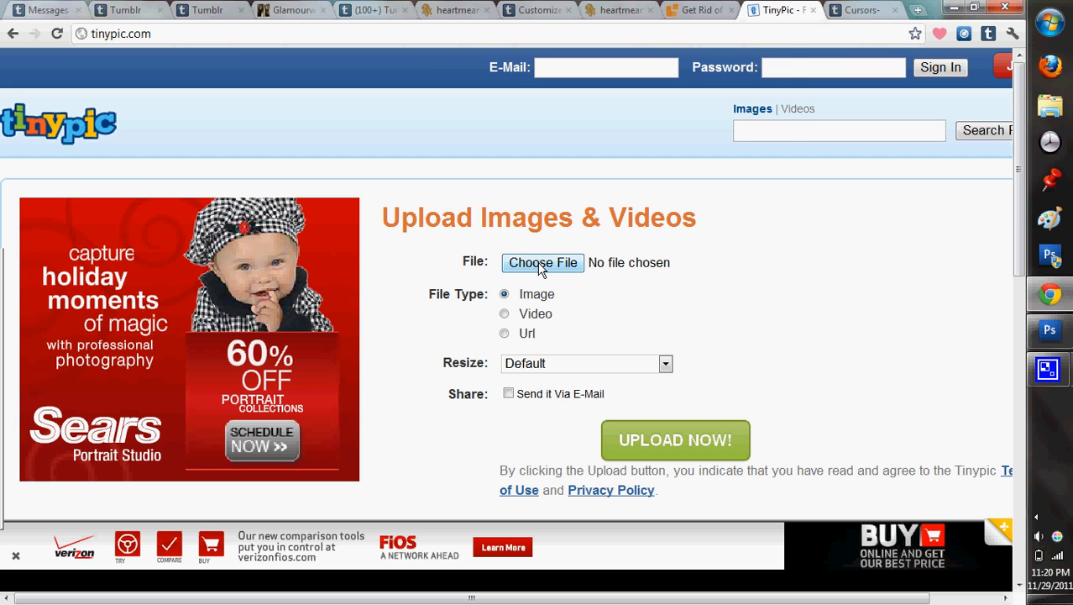
Choose CRACK-BARBIES.gif from the banners folder as the TinyPic upload file.
left_click(542, 262)
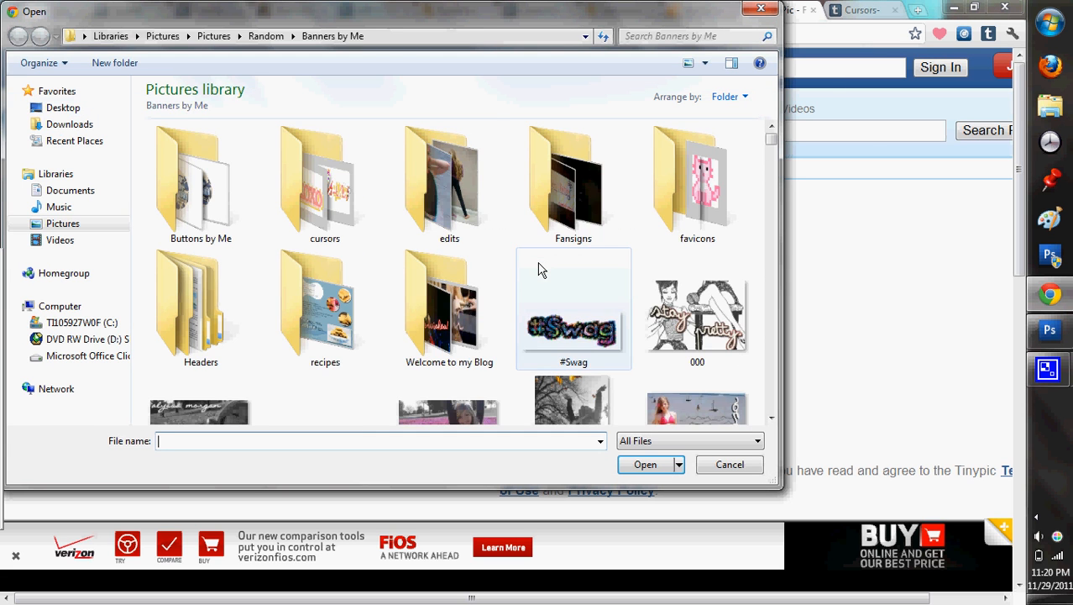
scroll("down", 3)
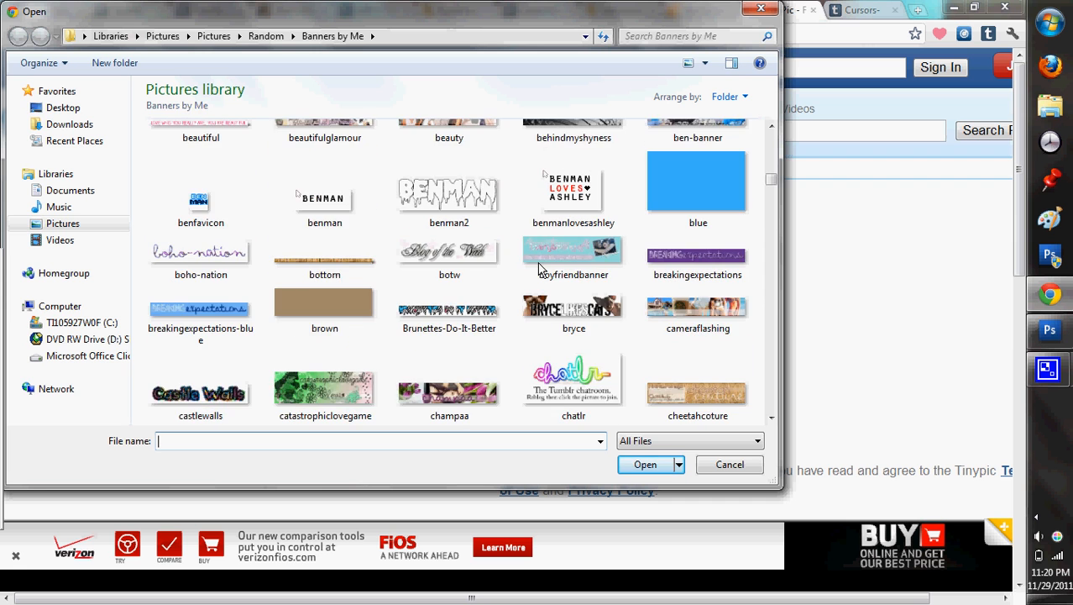
scroll("down", 3)
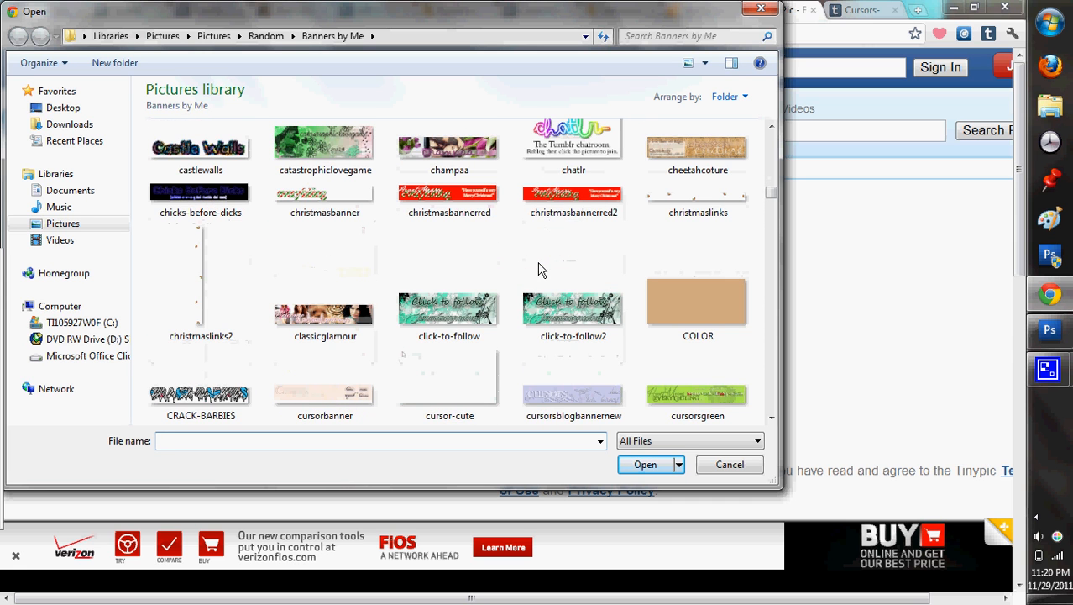
left_click(645, 464)
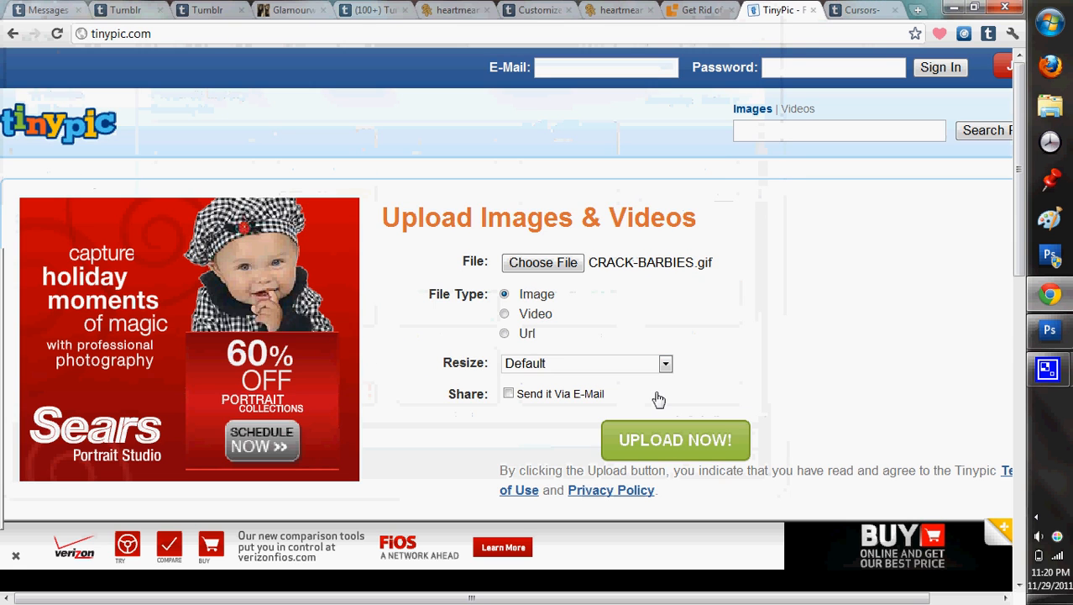
Upload the CRACK-BARBIES banner to TinyPic after entering the reCAPTCHA verification words.
left_click(675, 440)
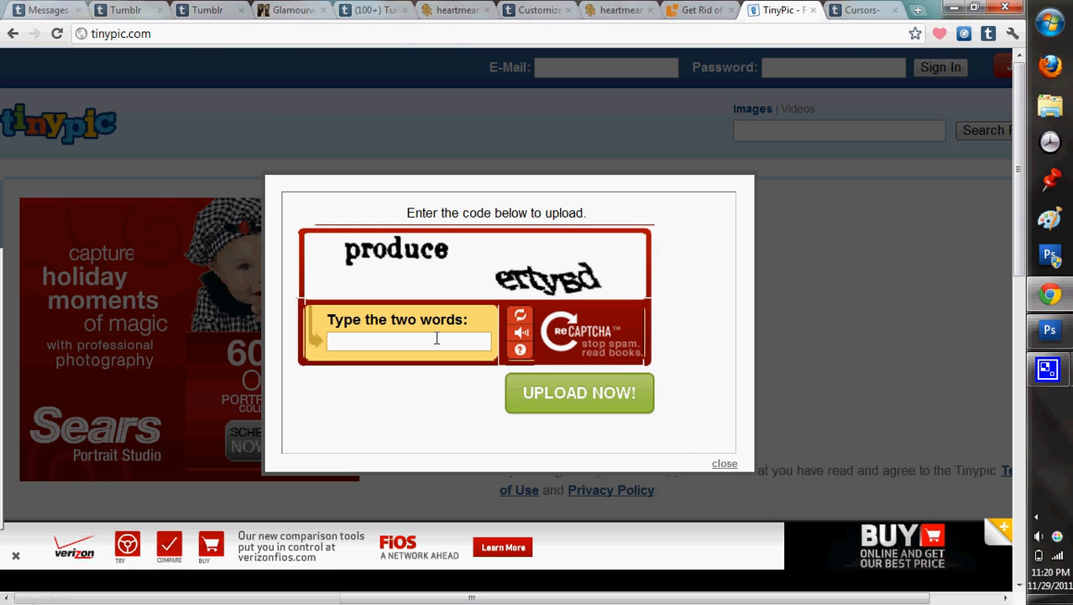
type("produce er")
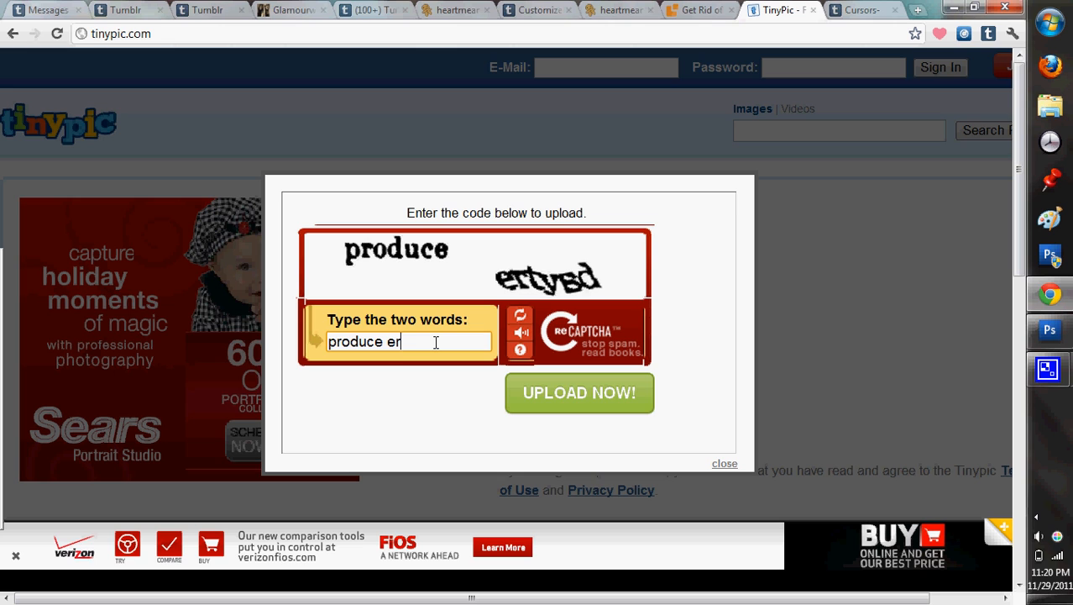
type("yt")
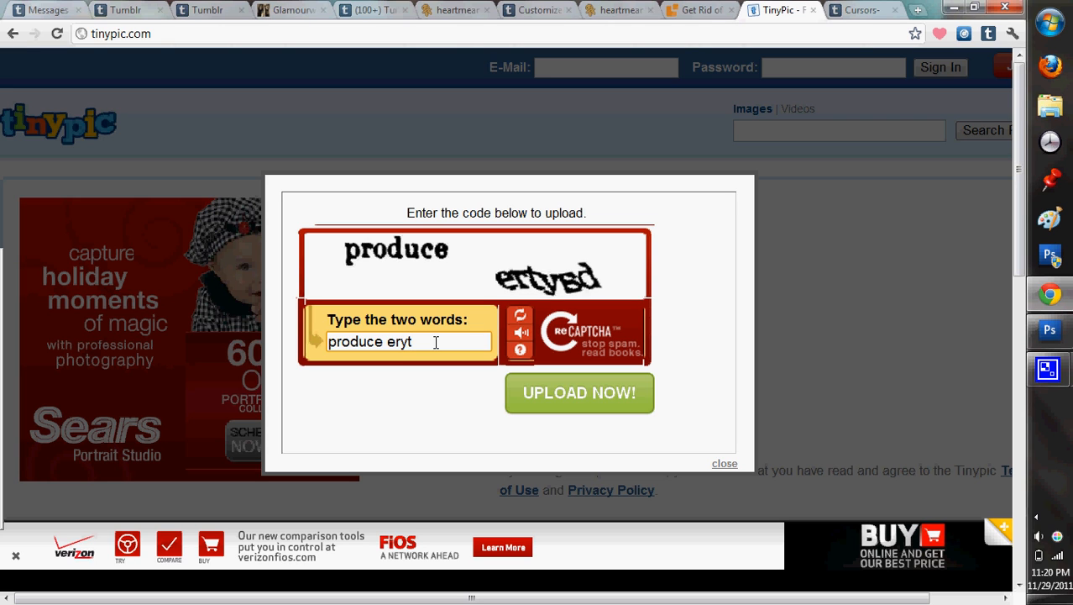
key("Backspace")
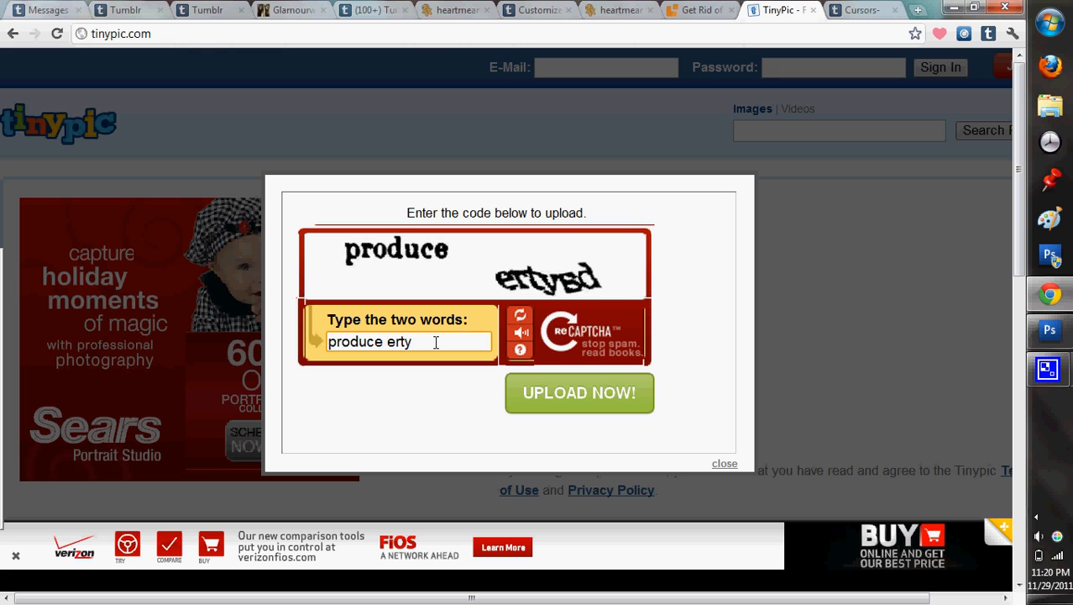
left_click(579, 393)
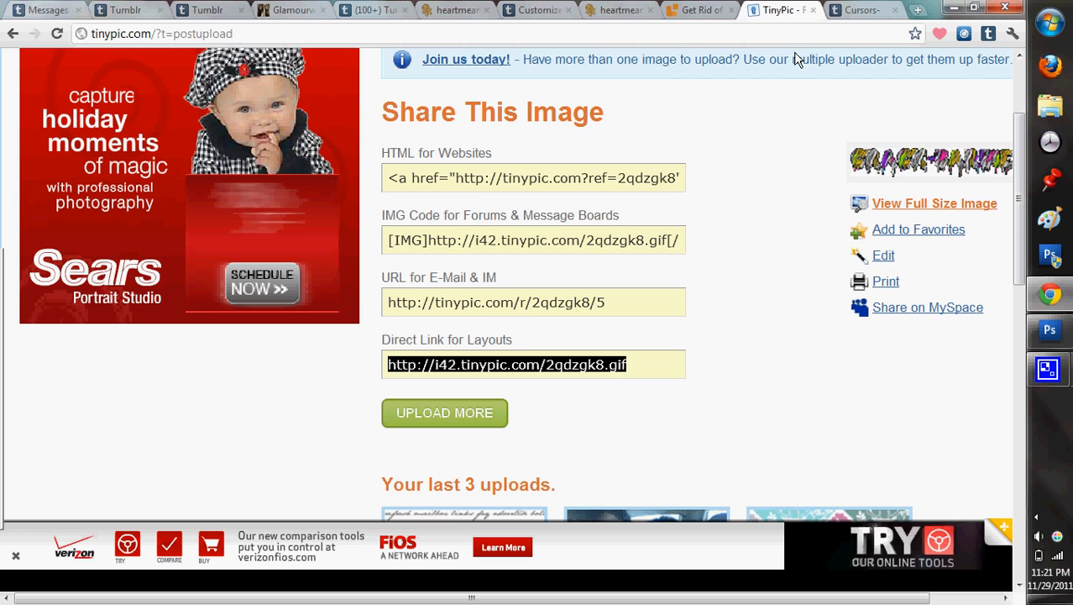
Paste the direct link i42.tinypic.com/2qdzgk8.gif as the banner IMG source.
left_click(538, 9)
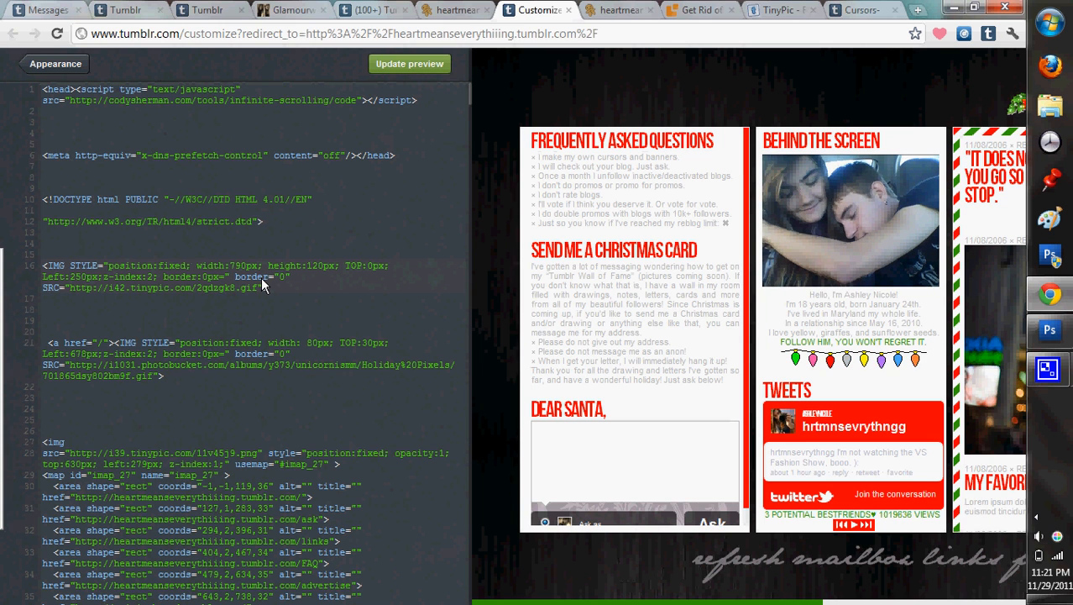
Update the preview to show the CRACK-BARBIES banner, then return to Appearance settings.
left_click(409, 64)
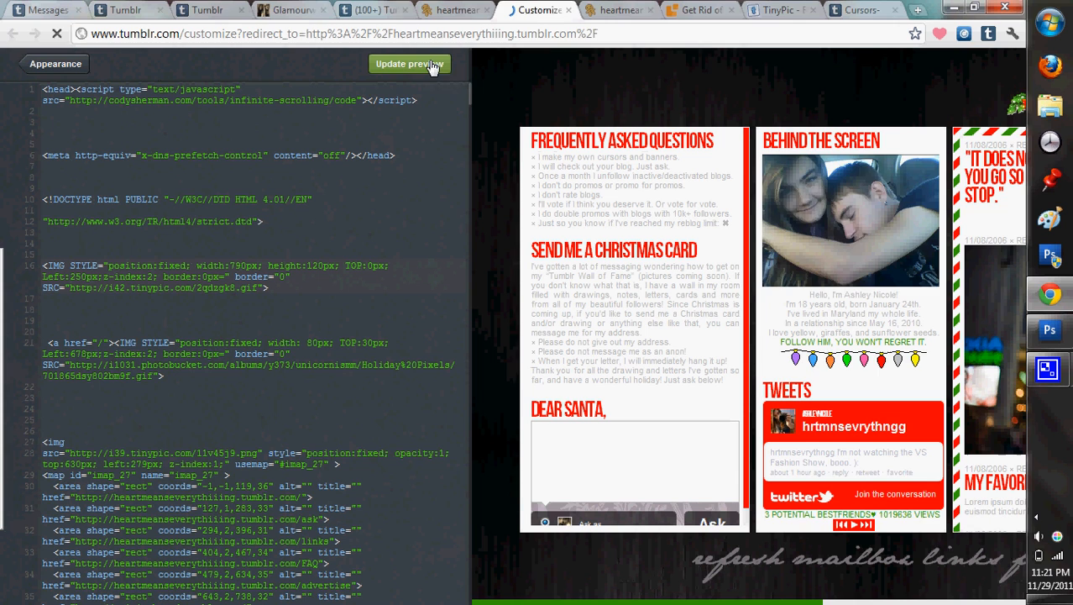
left_click(409, 63)
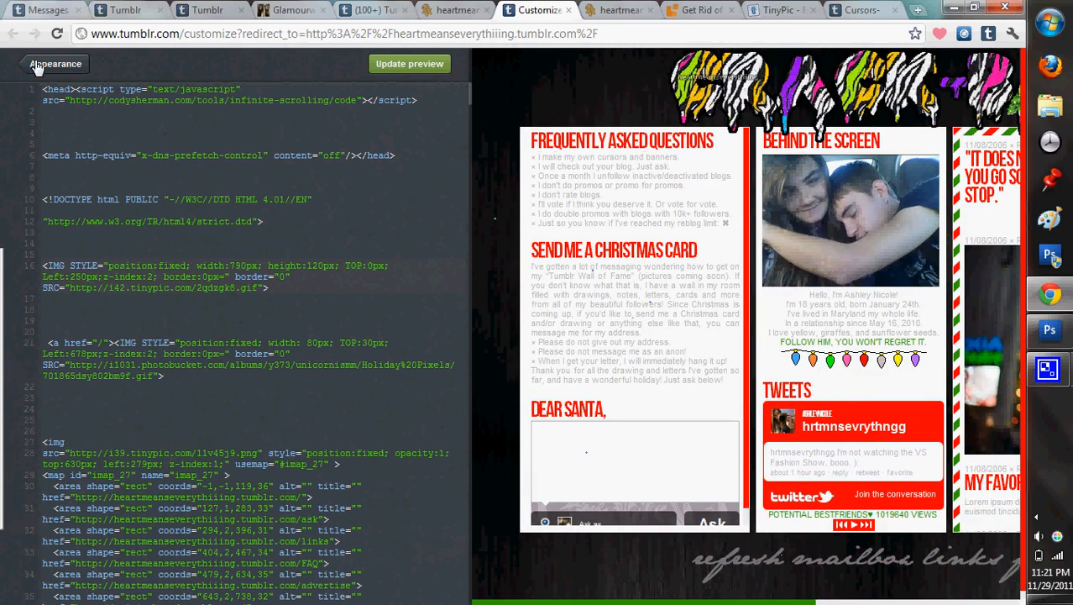
left_click(55, 63)
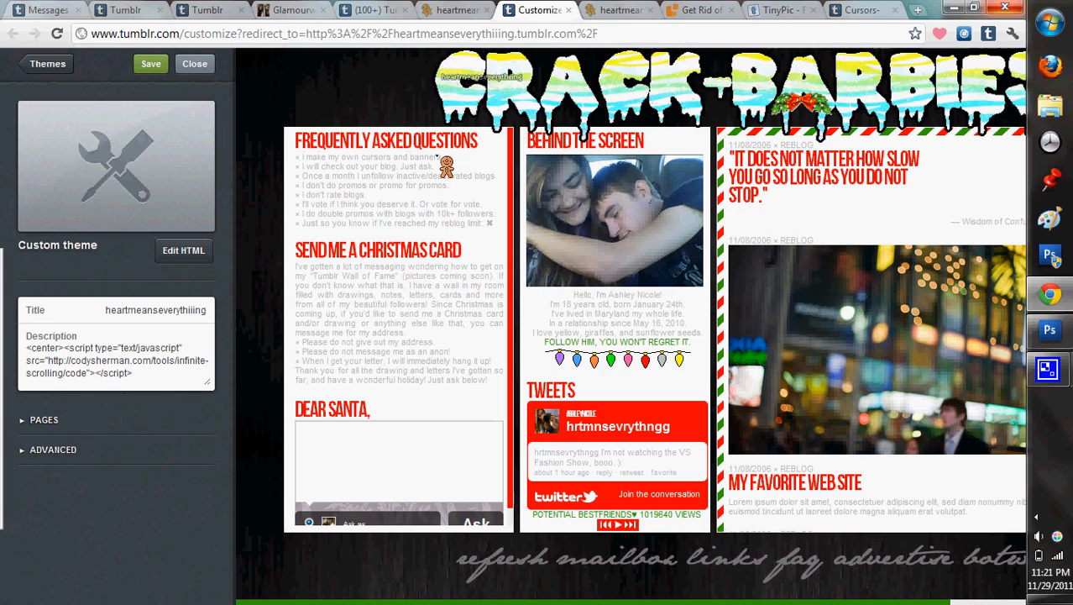
Open Edit HTML again beside the banner-showing preview, then click the browser tab bar.
left_click(183, 249)
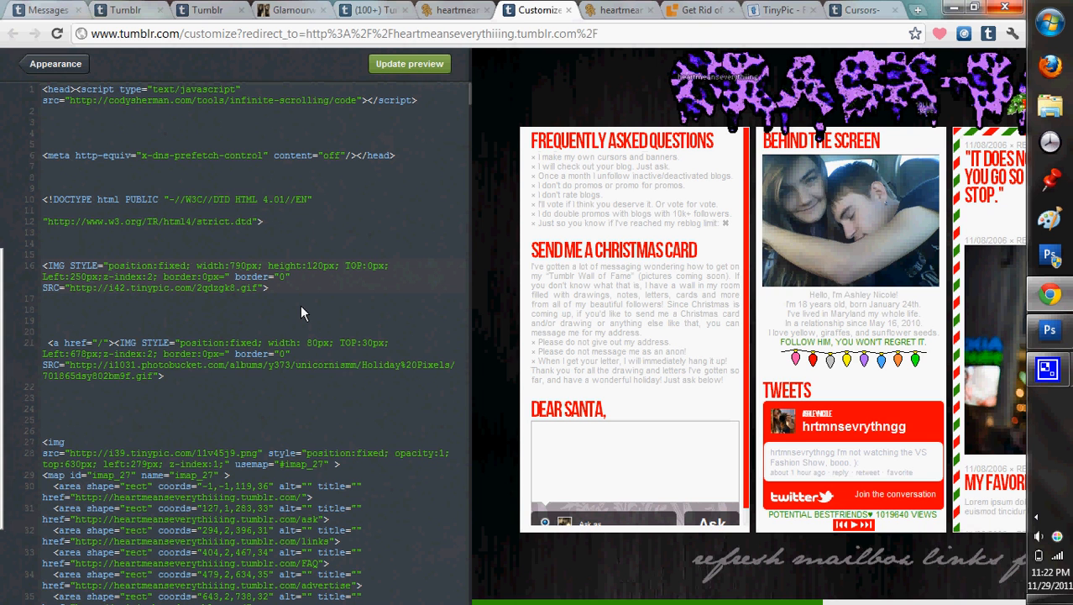
left_click(452, 10)
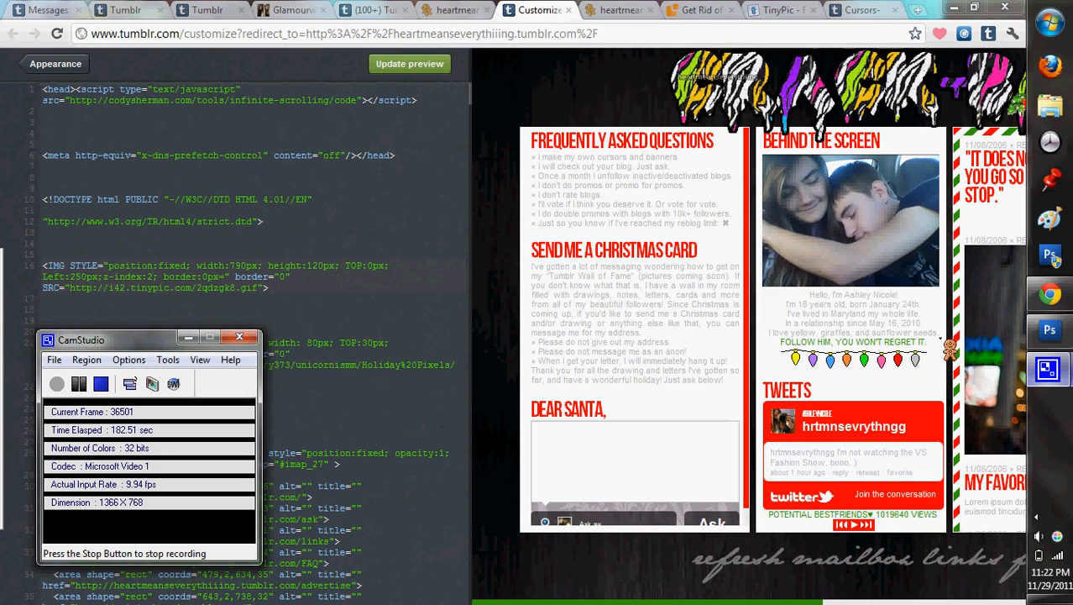
left_click(100, 384)
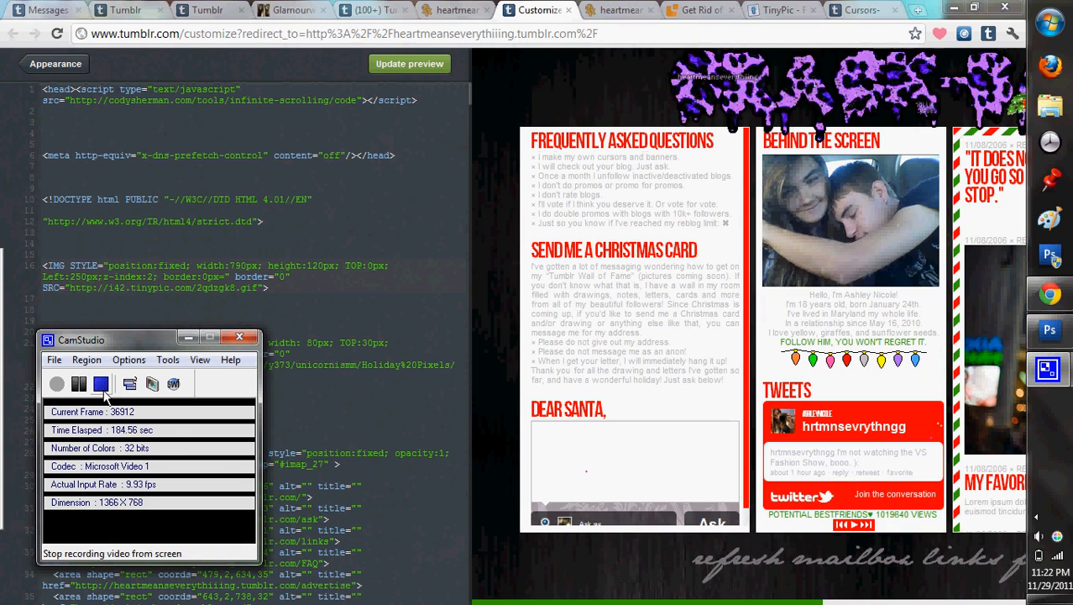